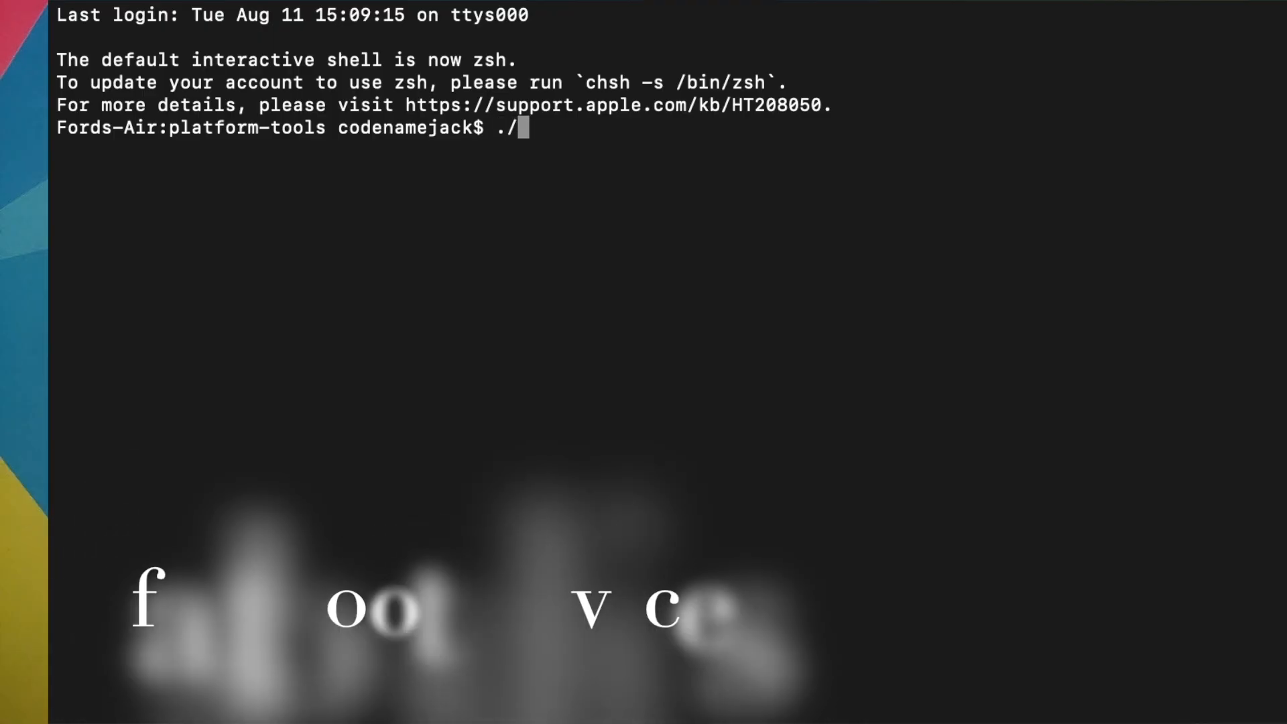
Step: Run ./fastboot devices to confirm the phone is listed in fastboot mode
type("fastboot de")
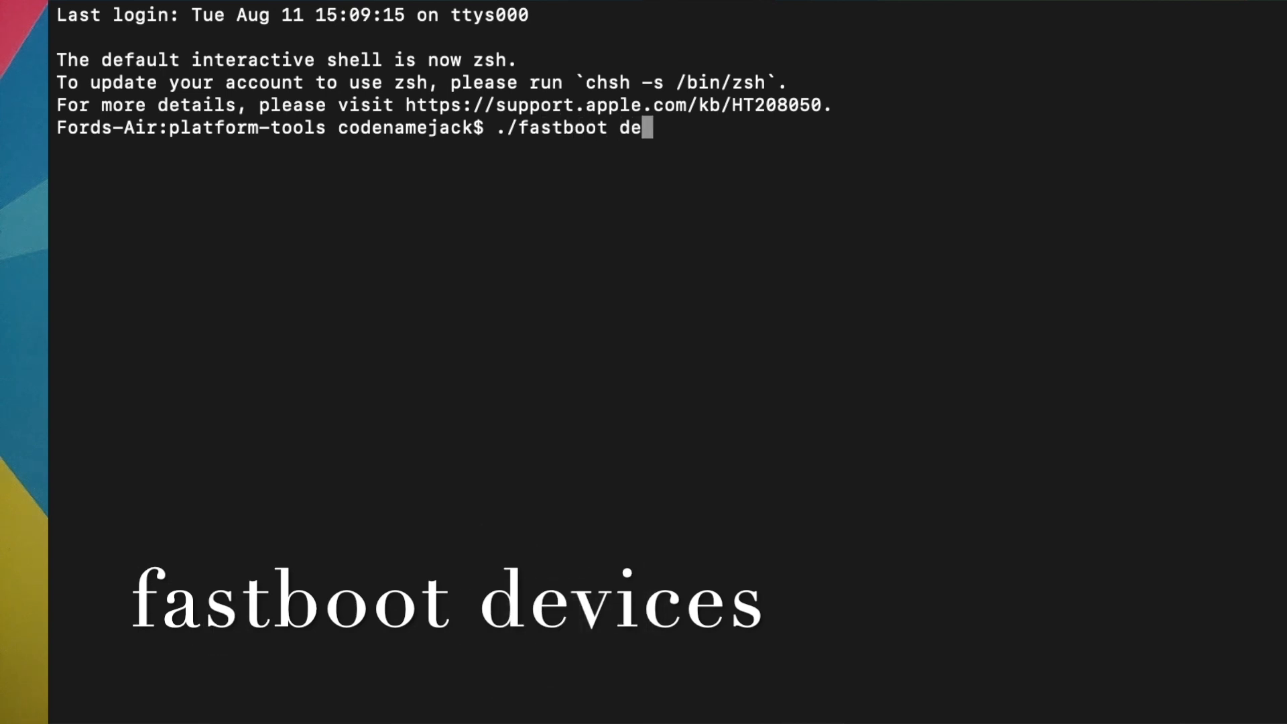
key("Return")
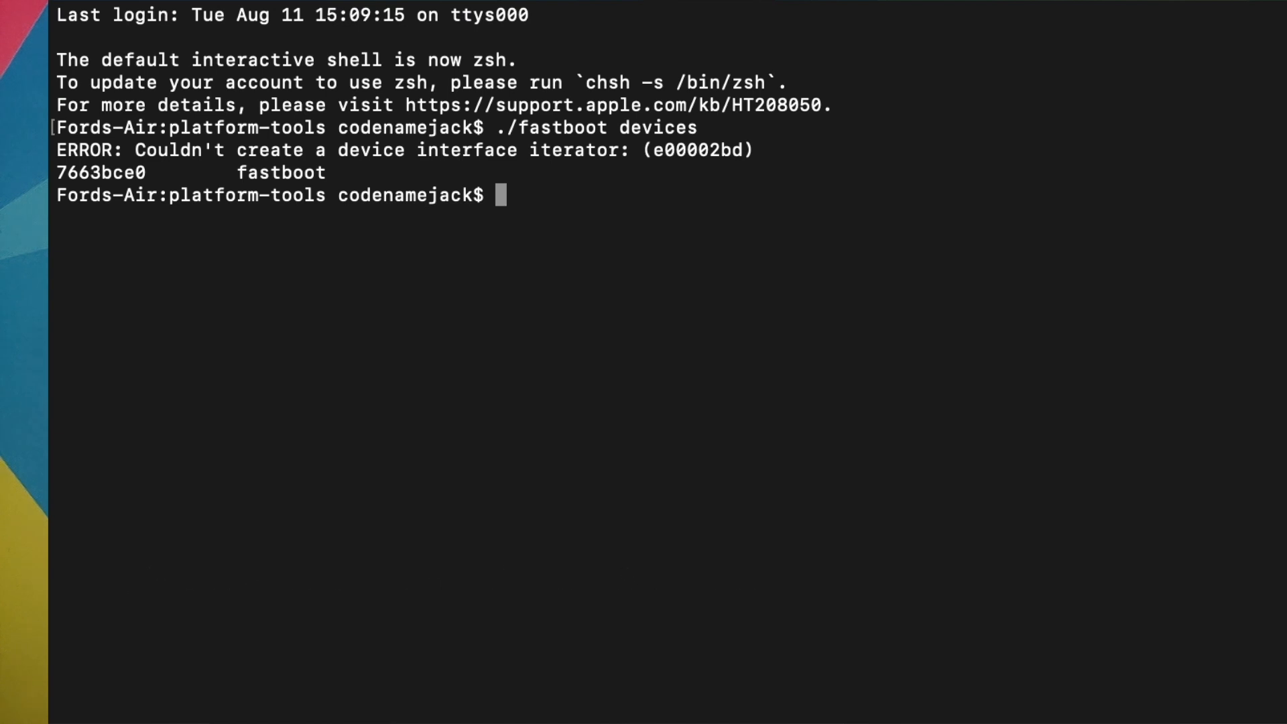
type("cl")
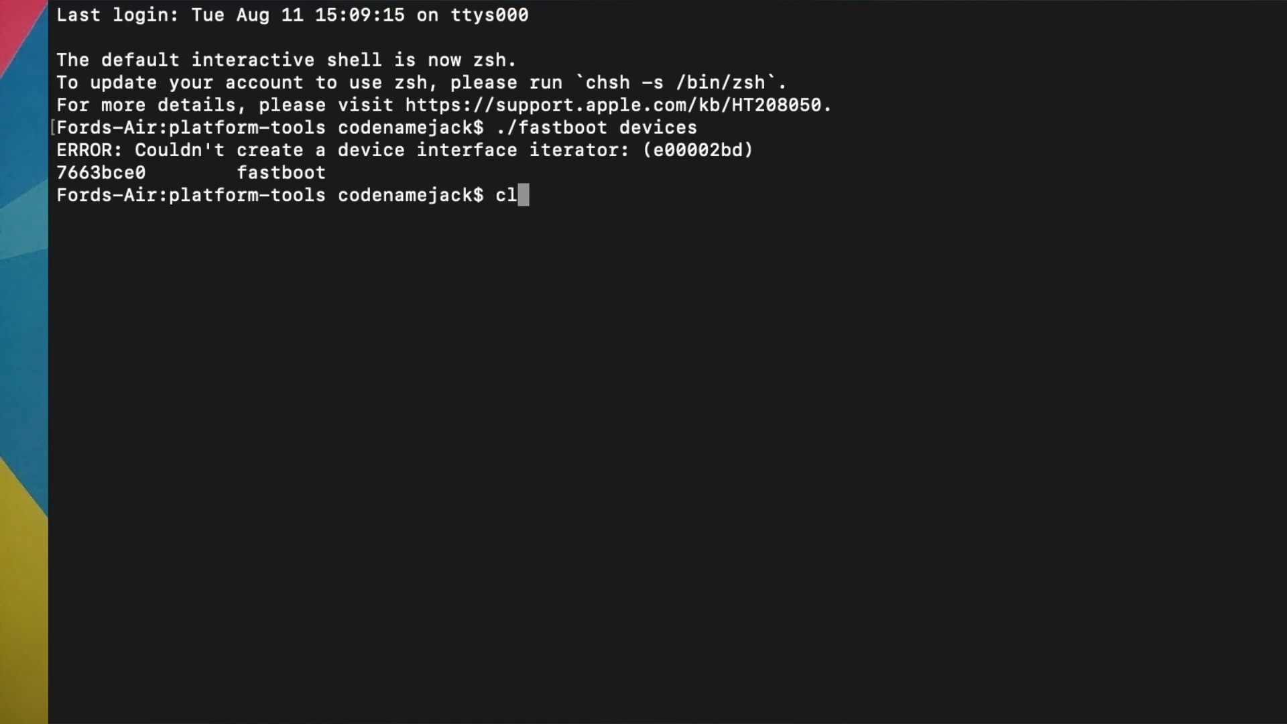
Step: Clear the screen, run ls -al on platform-tools and pick out cust.img in the listing
key("Return")
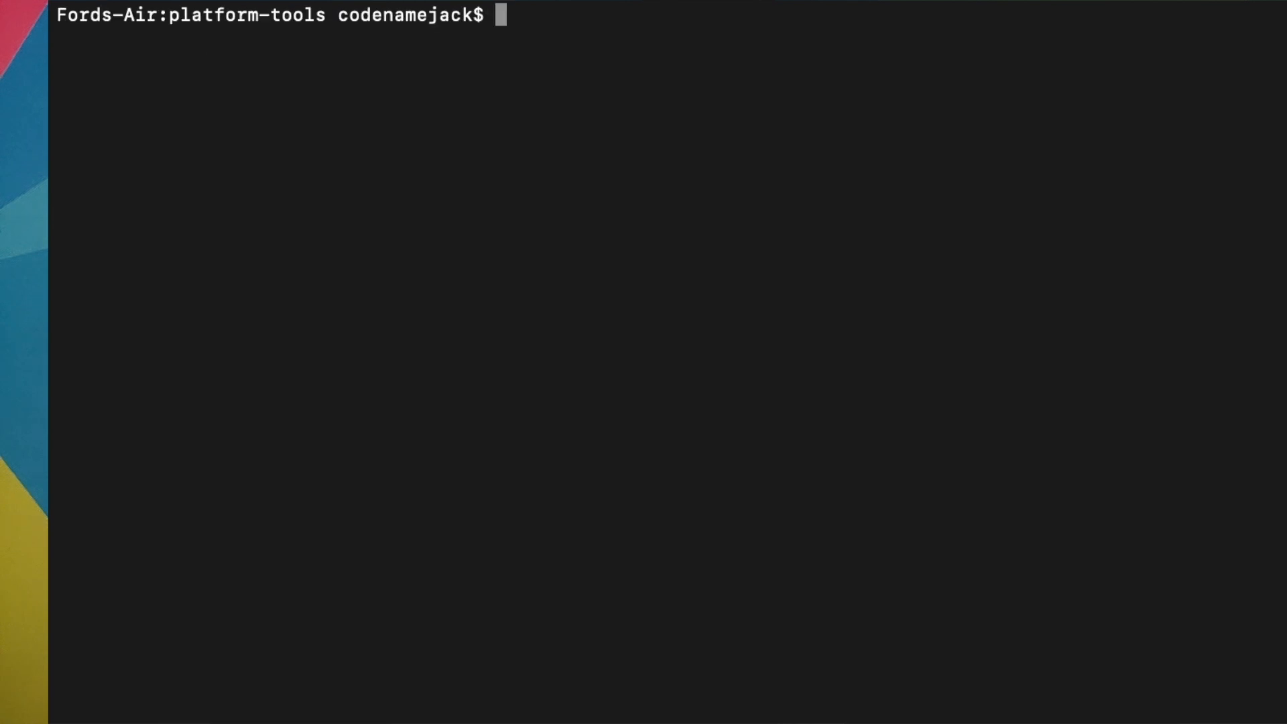
type("ls -")
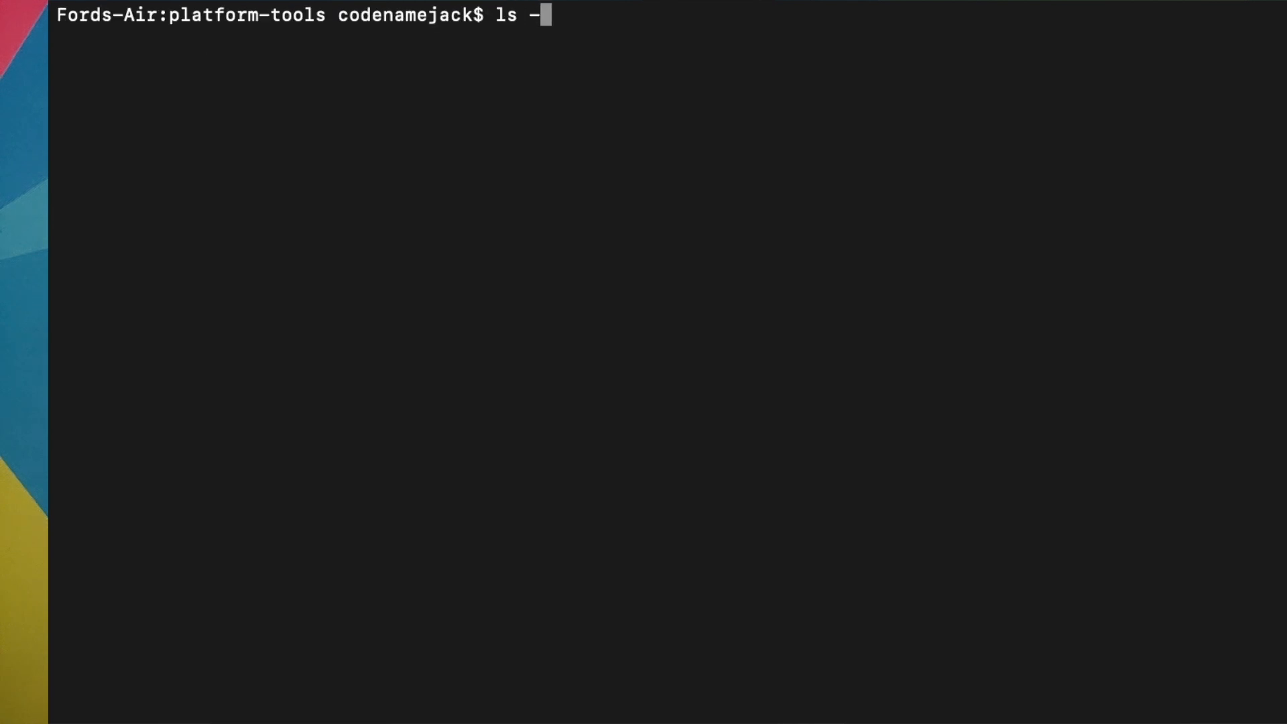
key("Return")
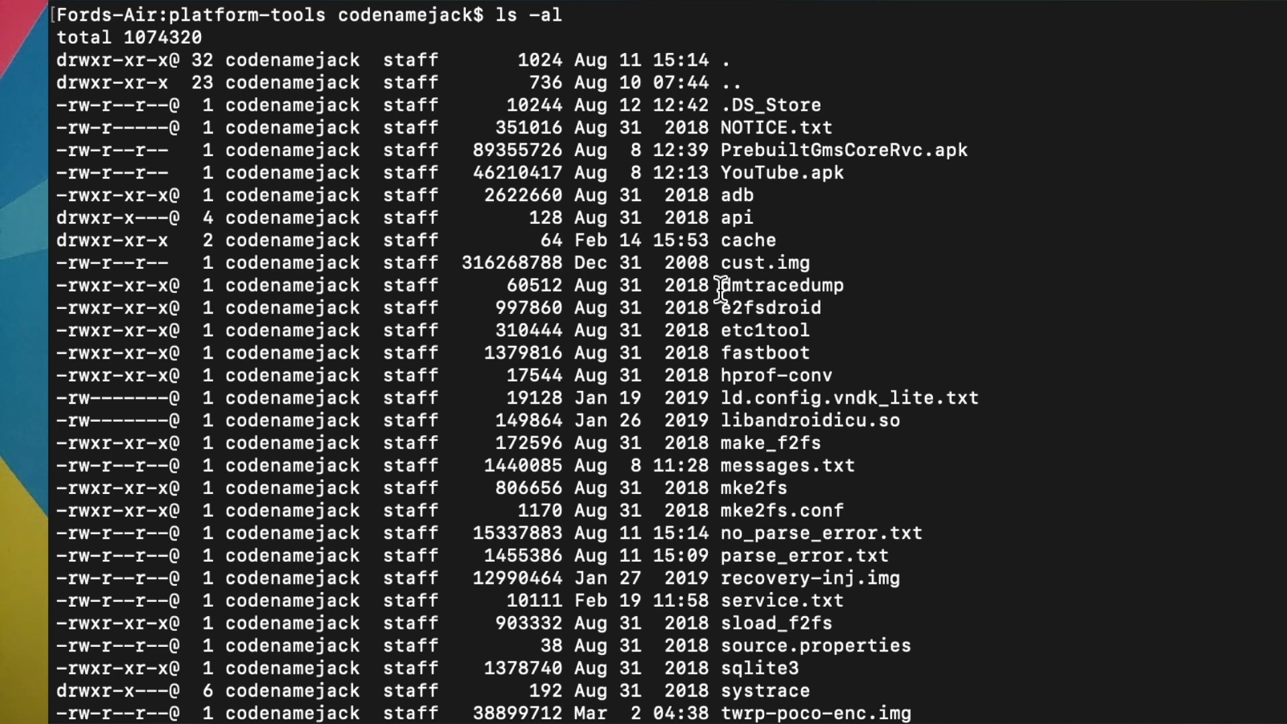
mouse_move(778, 255)
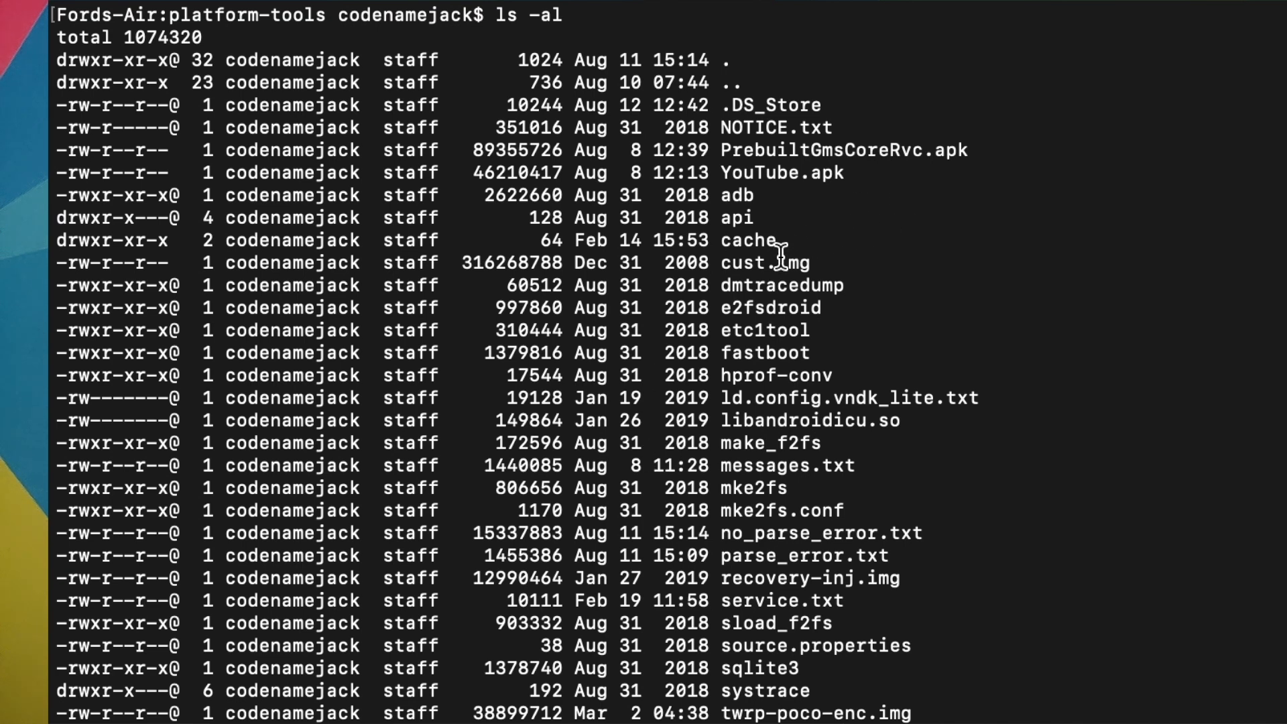
double_click(766, 262)
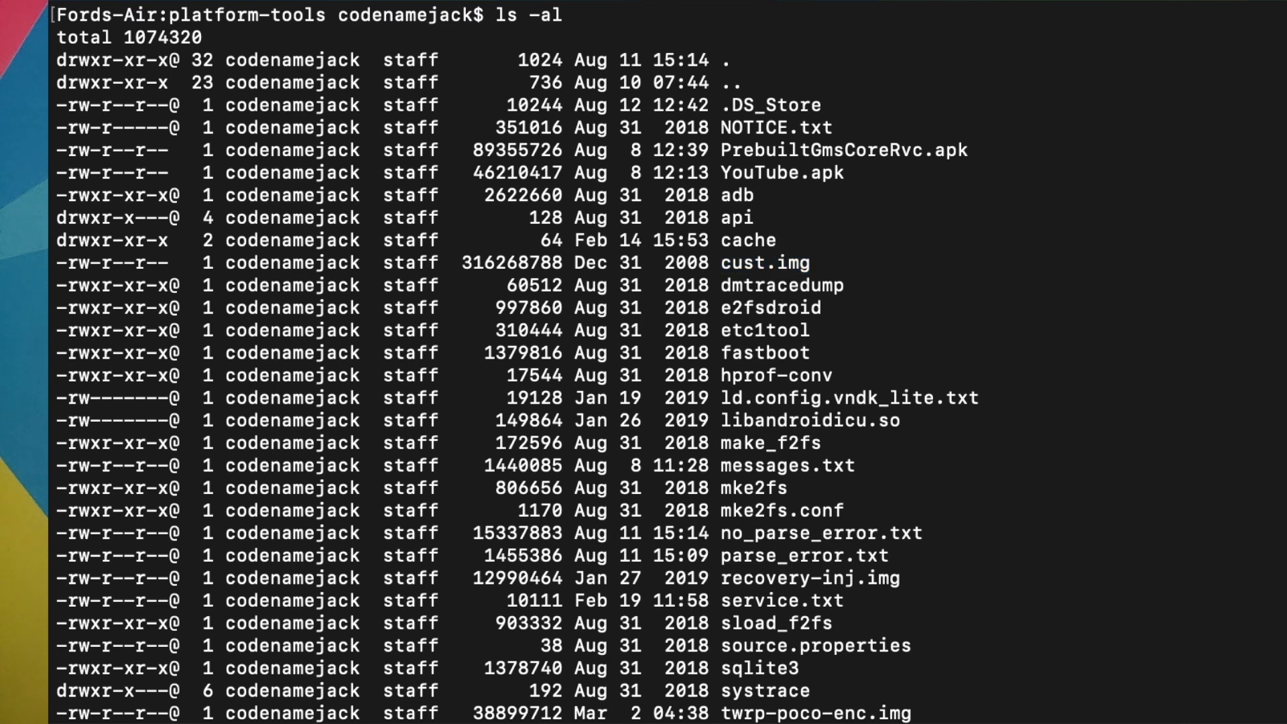
Step: Run ./fastboot flash cust cust.img so sending and writing both report OKAY
type("./fast")
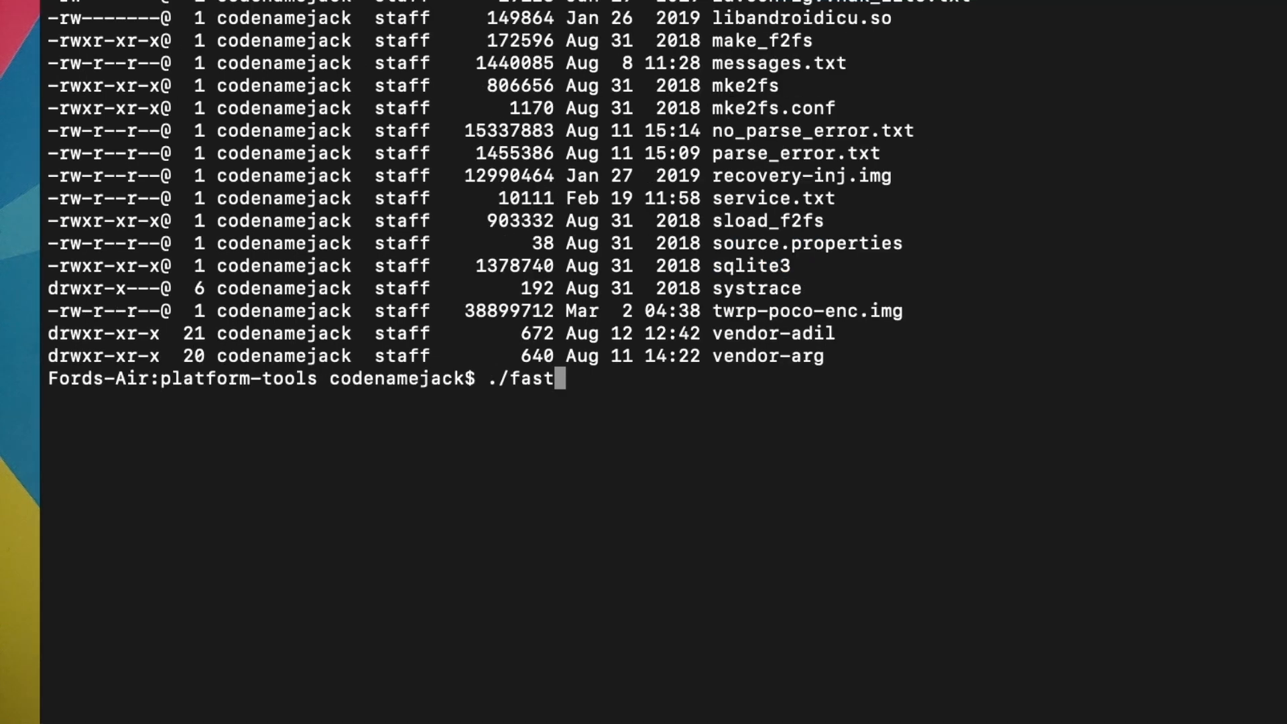
type("boot flash cust cust")
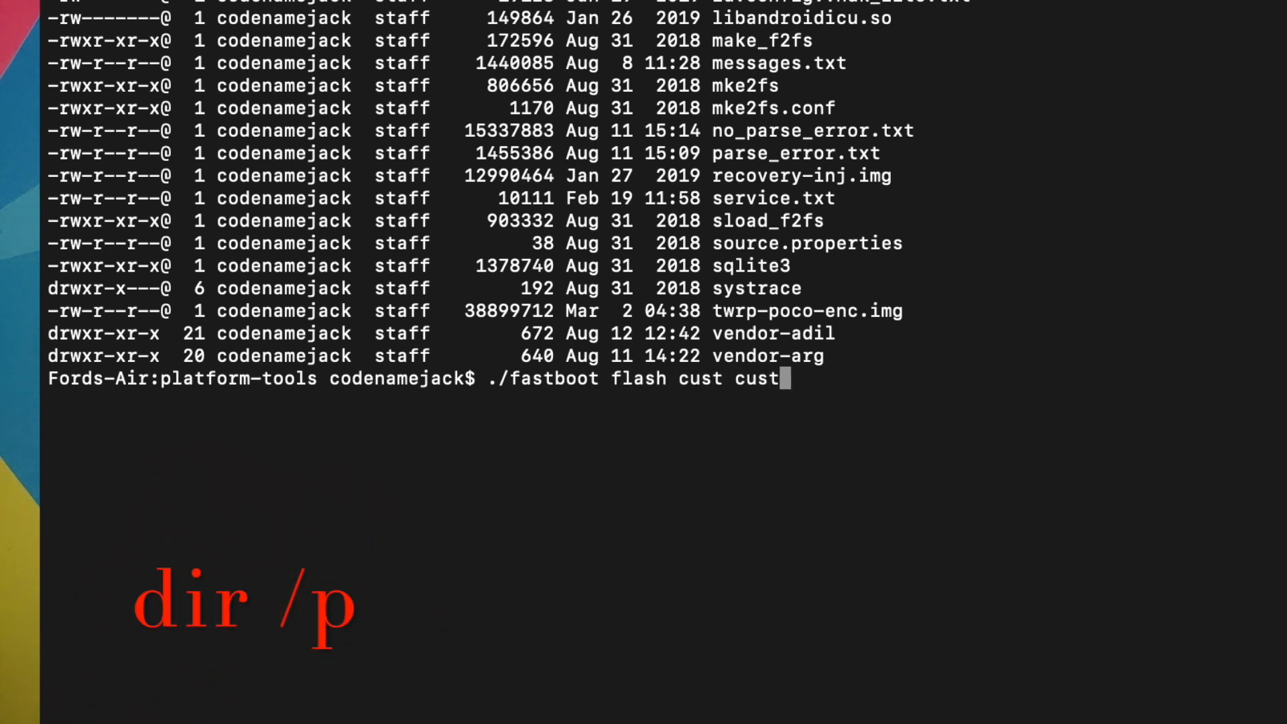
type(".img")
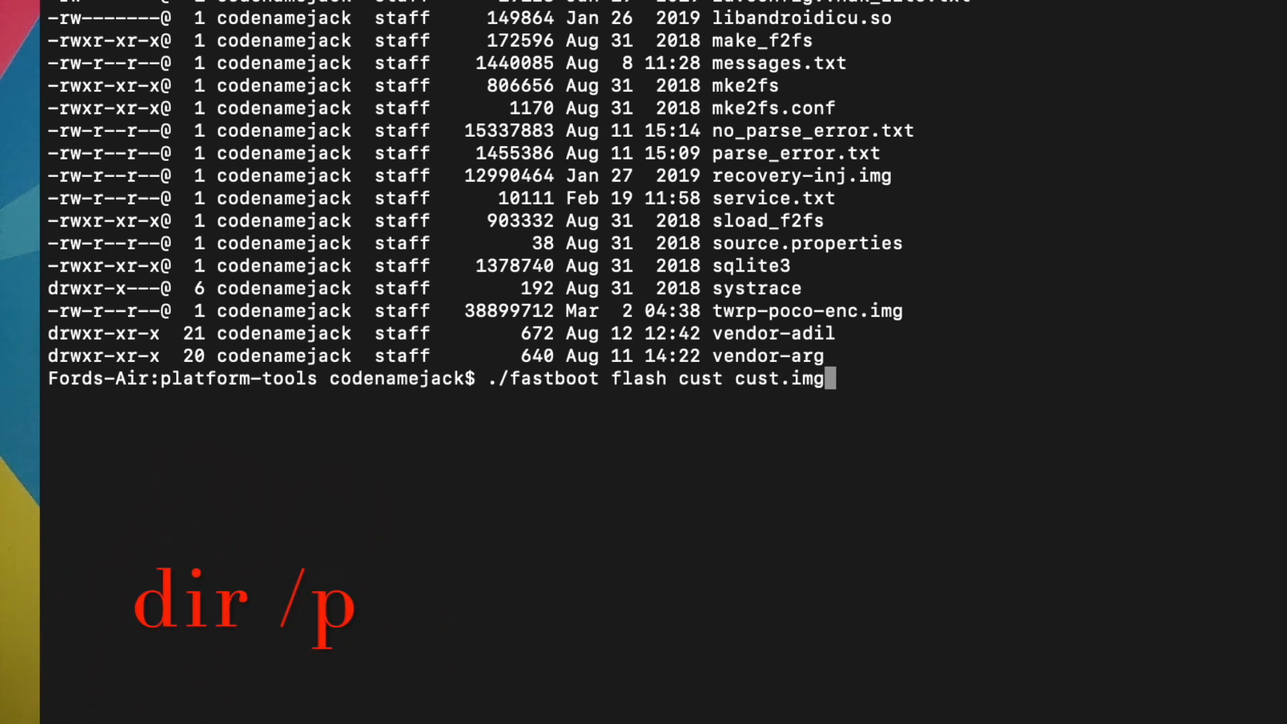
key("Return")
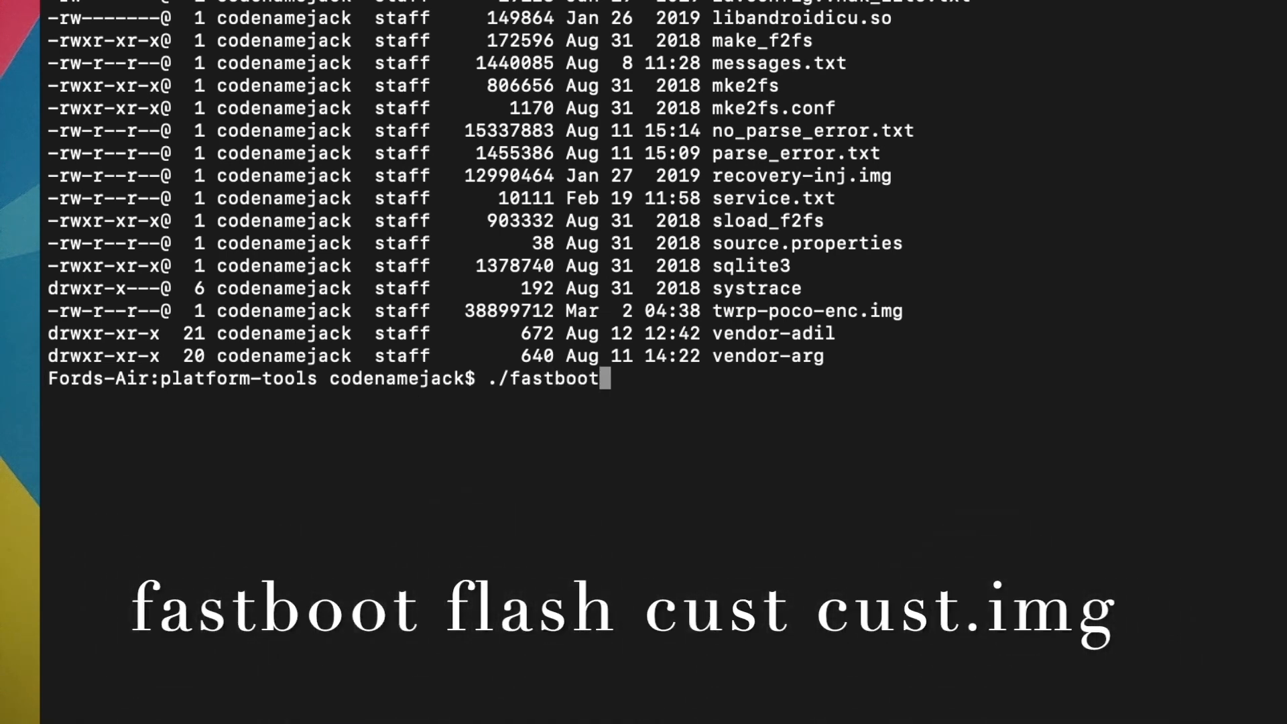
type("flash cust cust.img")
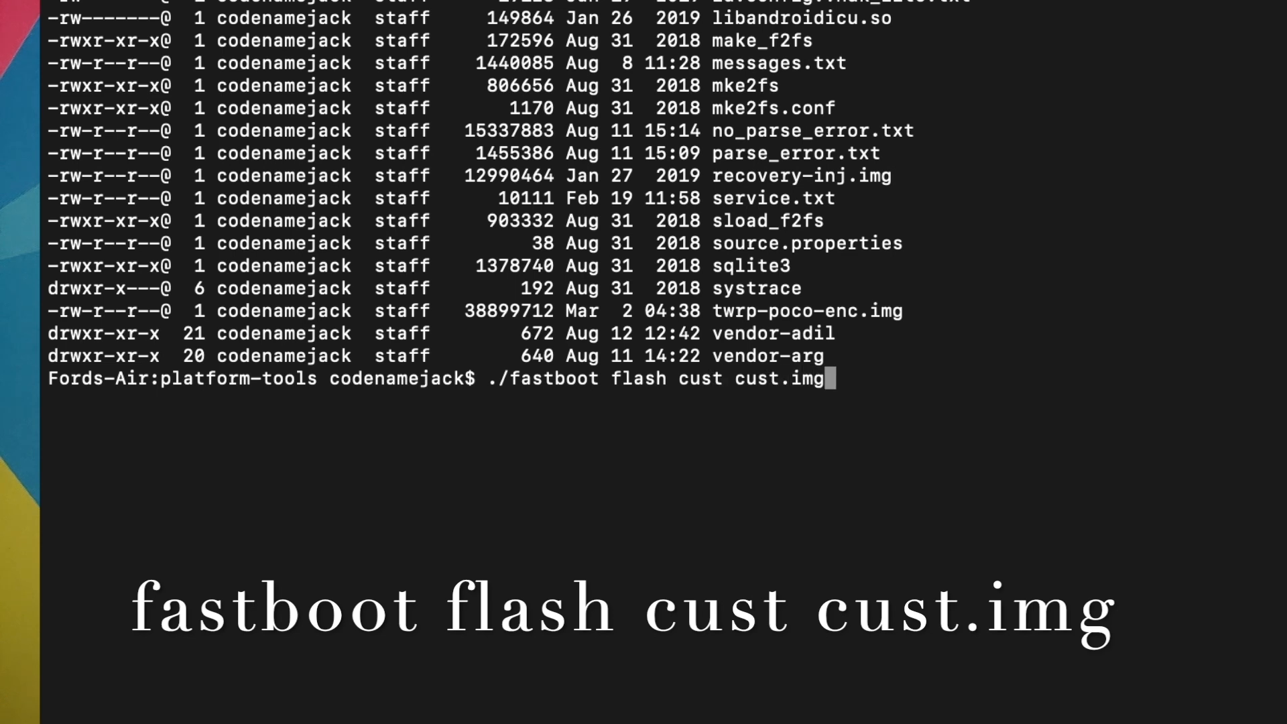
key("Return")
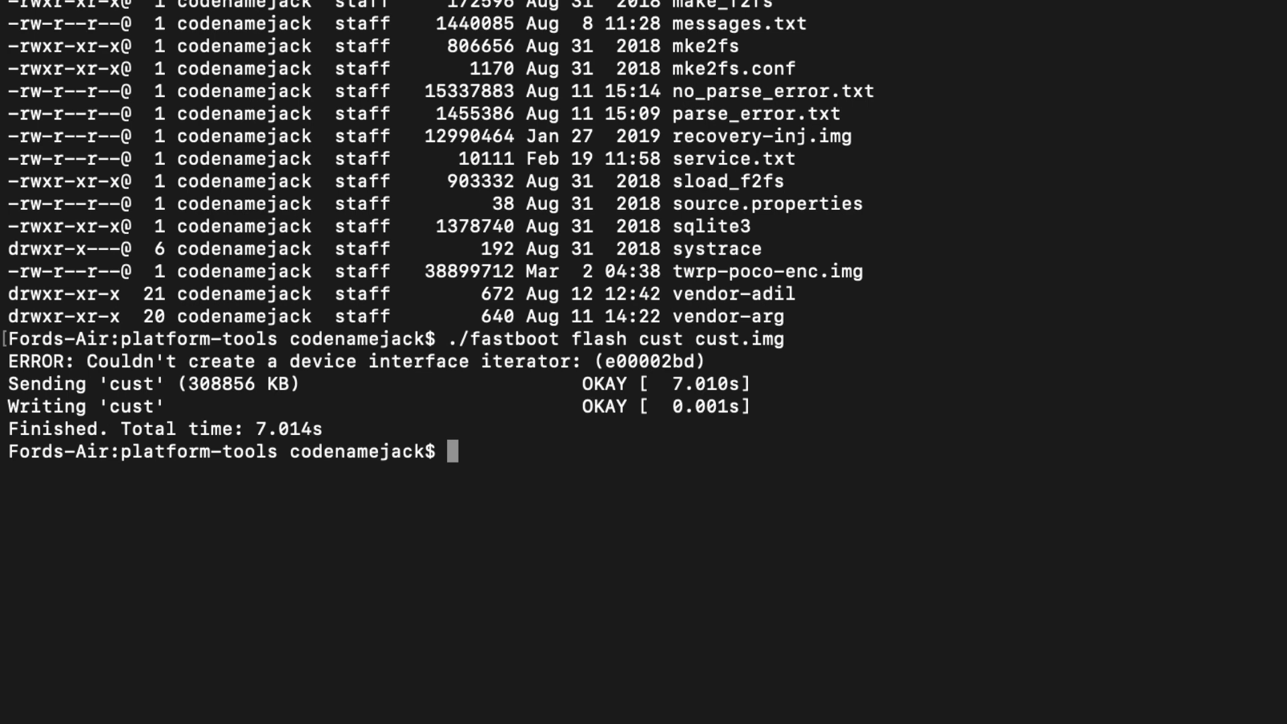
Step: Run ./fastboot reboot to boot the phone back into MIUI
type("./f")
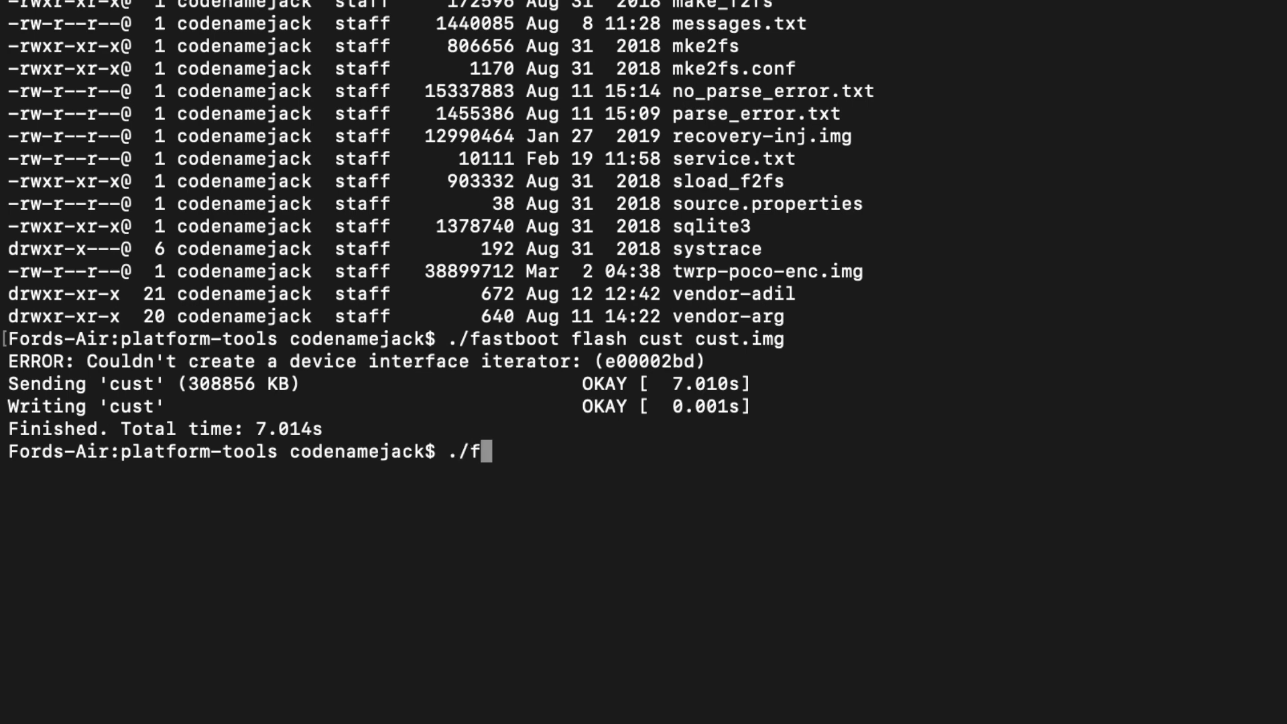
type("astboot r")
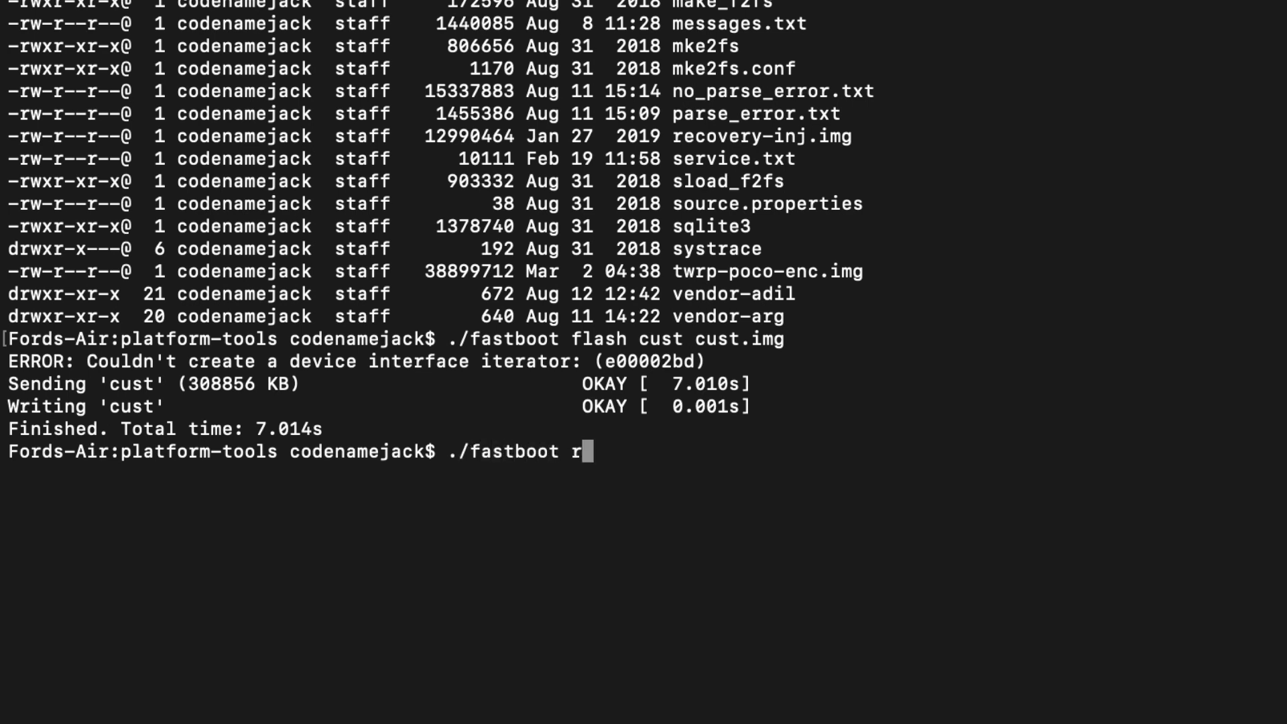
type("eboot")
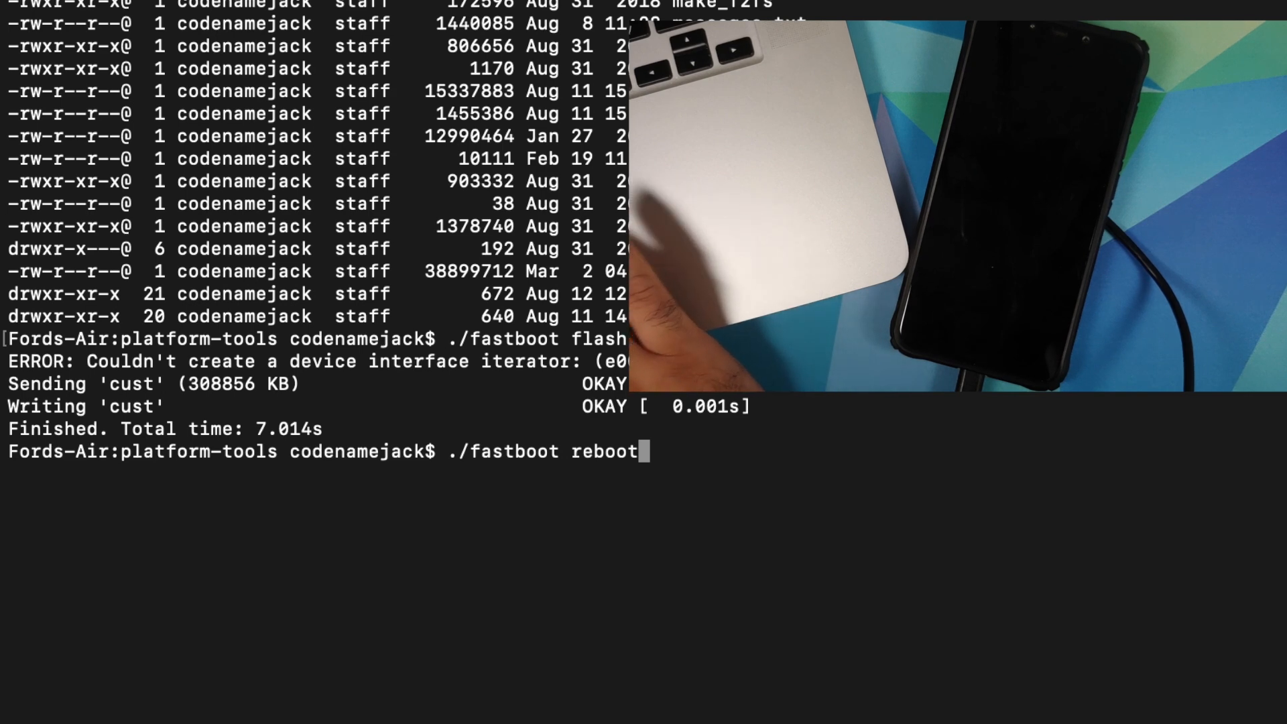
key("Return")
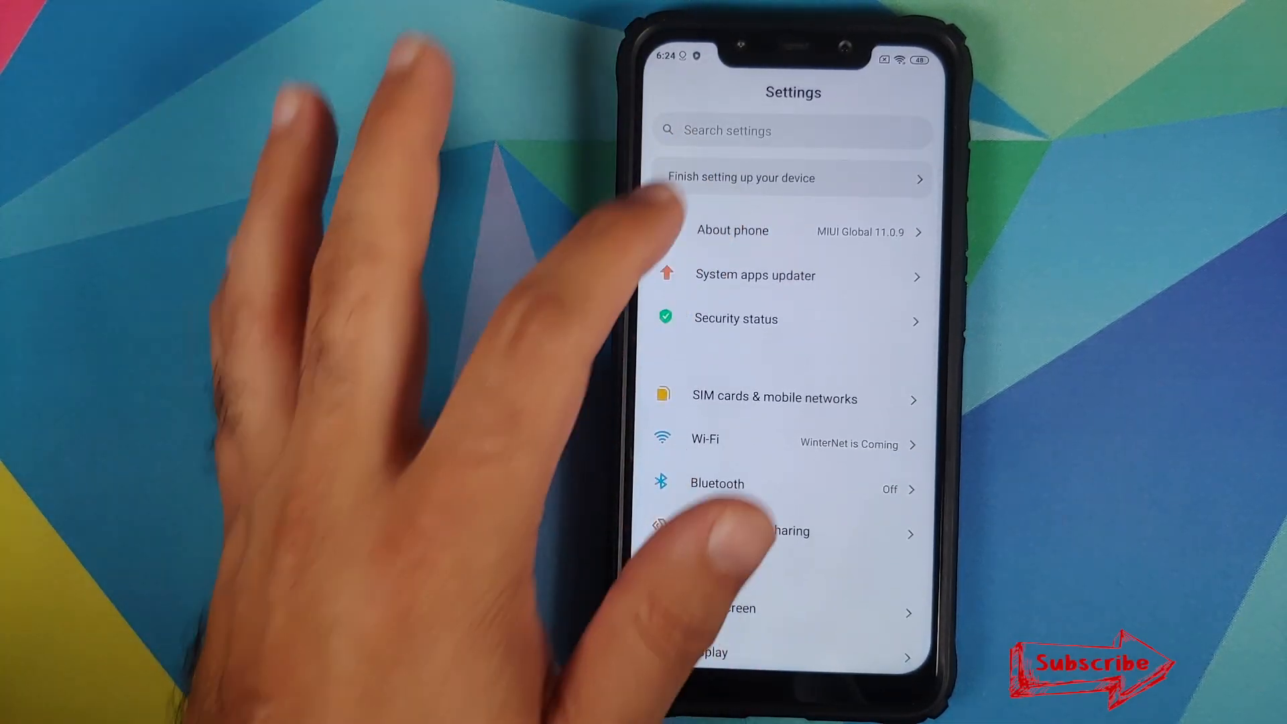
Step: Reach the Region list under Additional settings
left_click(732, 231)
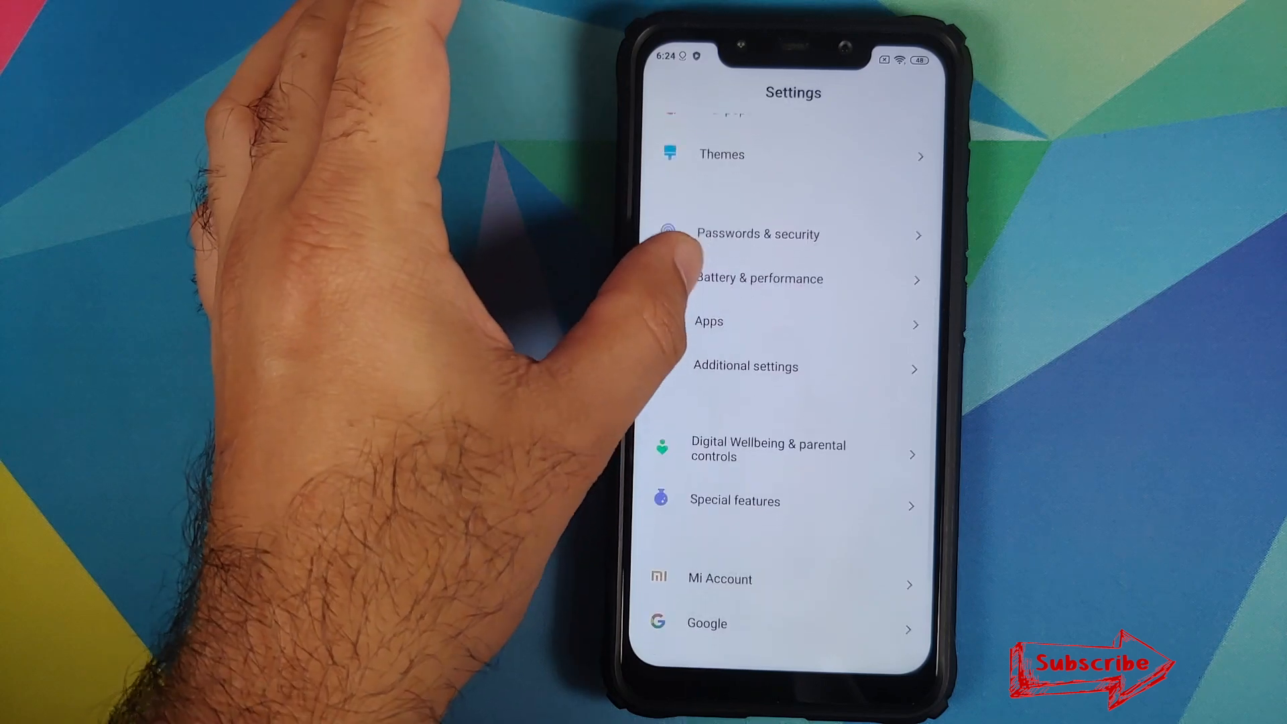
scroll("down", 3)
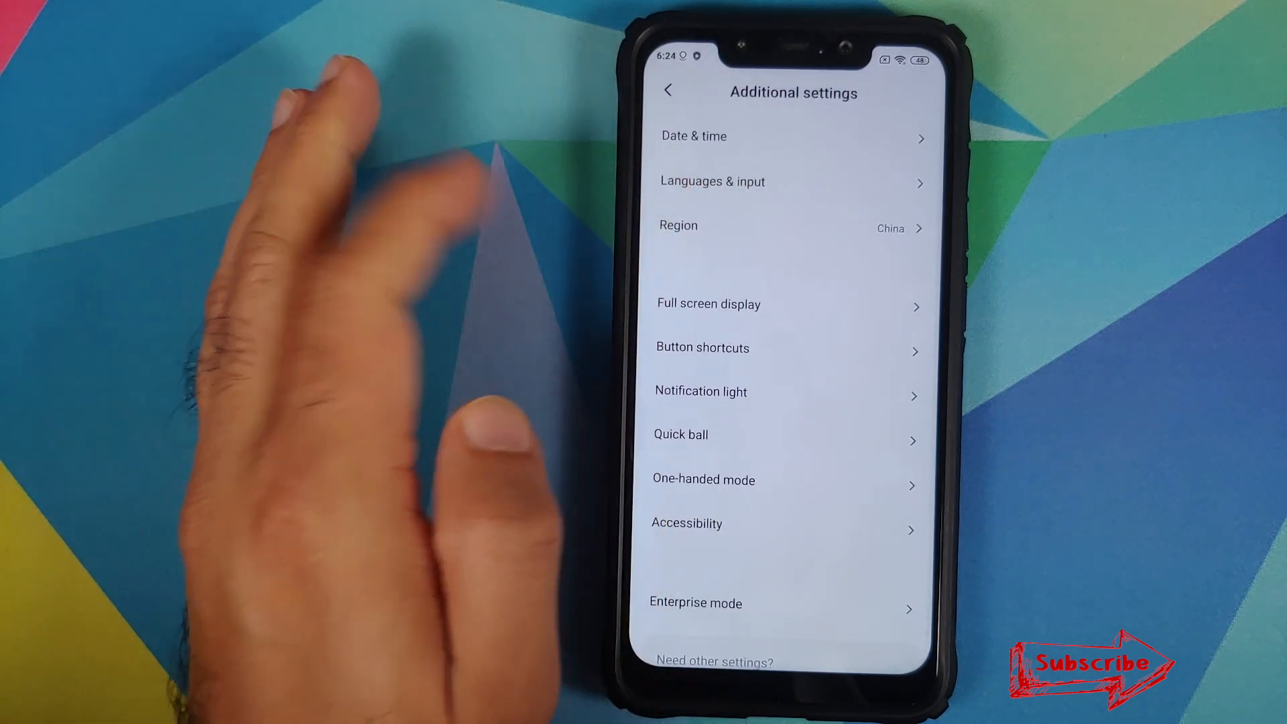
left_click(793, 228)
type("i")
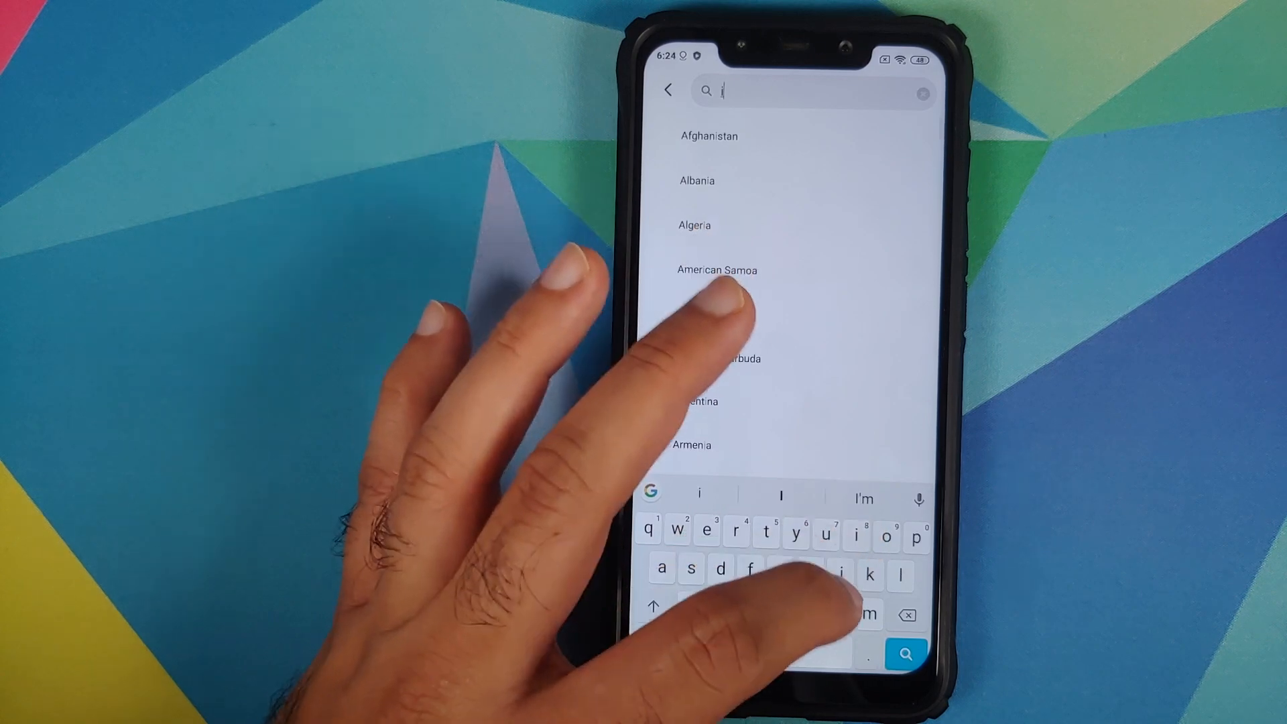
Step: Search 'ind' and choose India as the phone's region
type("n")
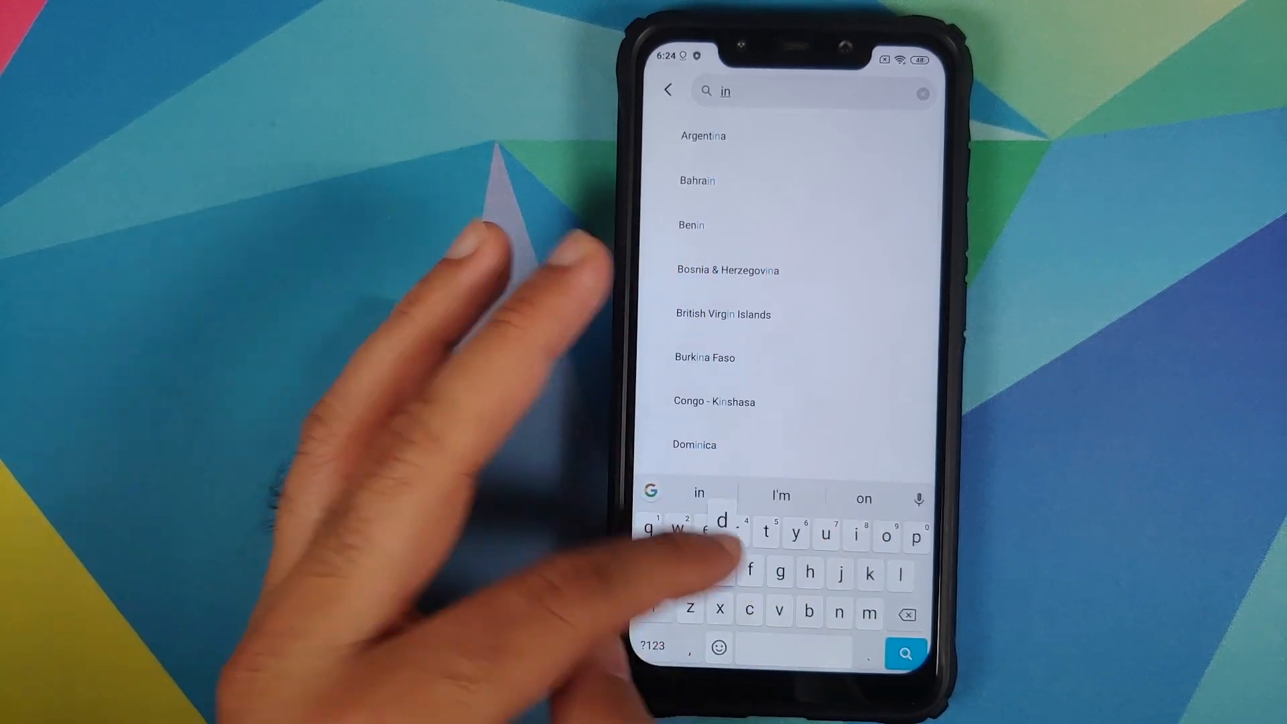
type("d")
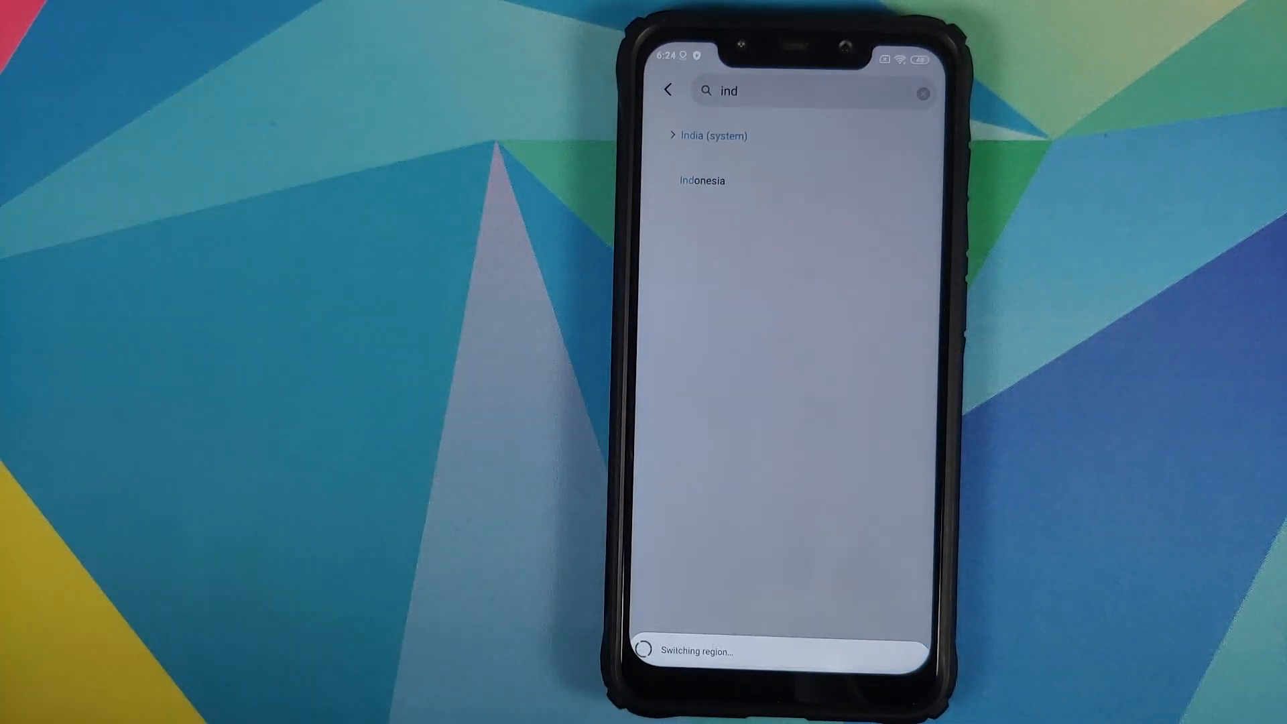
left_click(710, 136)
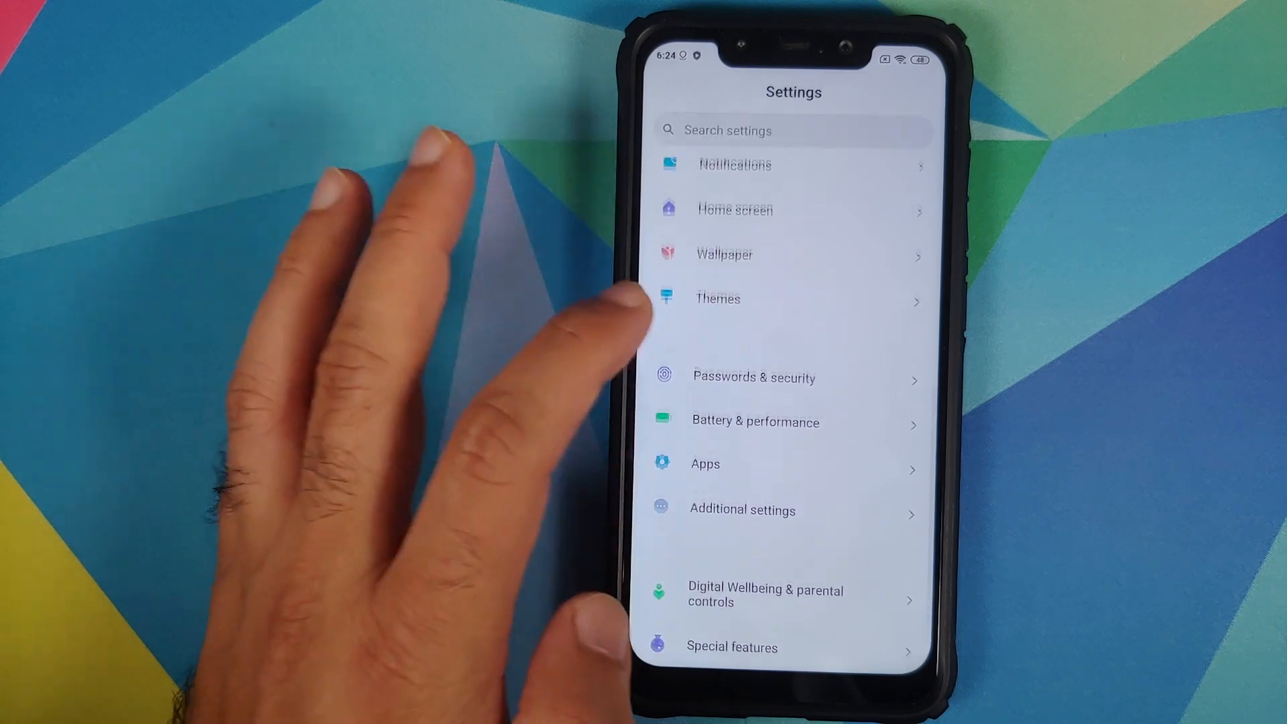
Step: Reach Add face data via Passwords & security > Face unlock
left_click(752, 377)
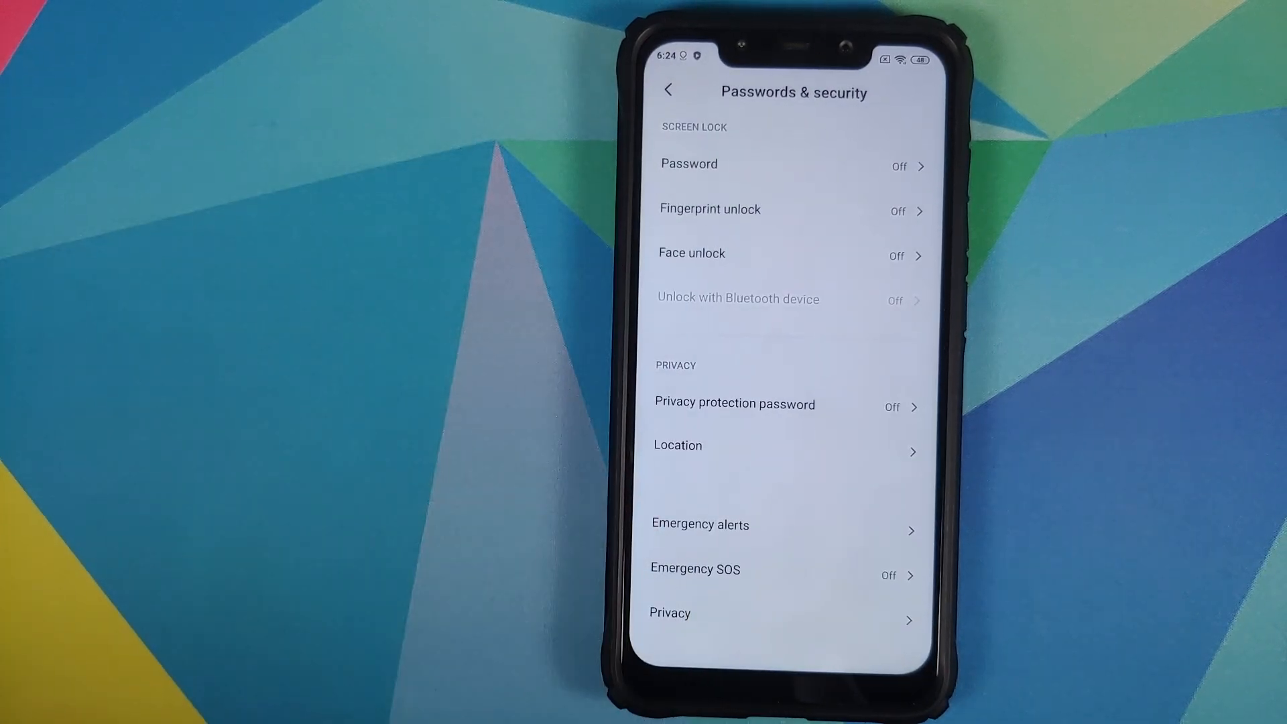
left_click(692, 254)
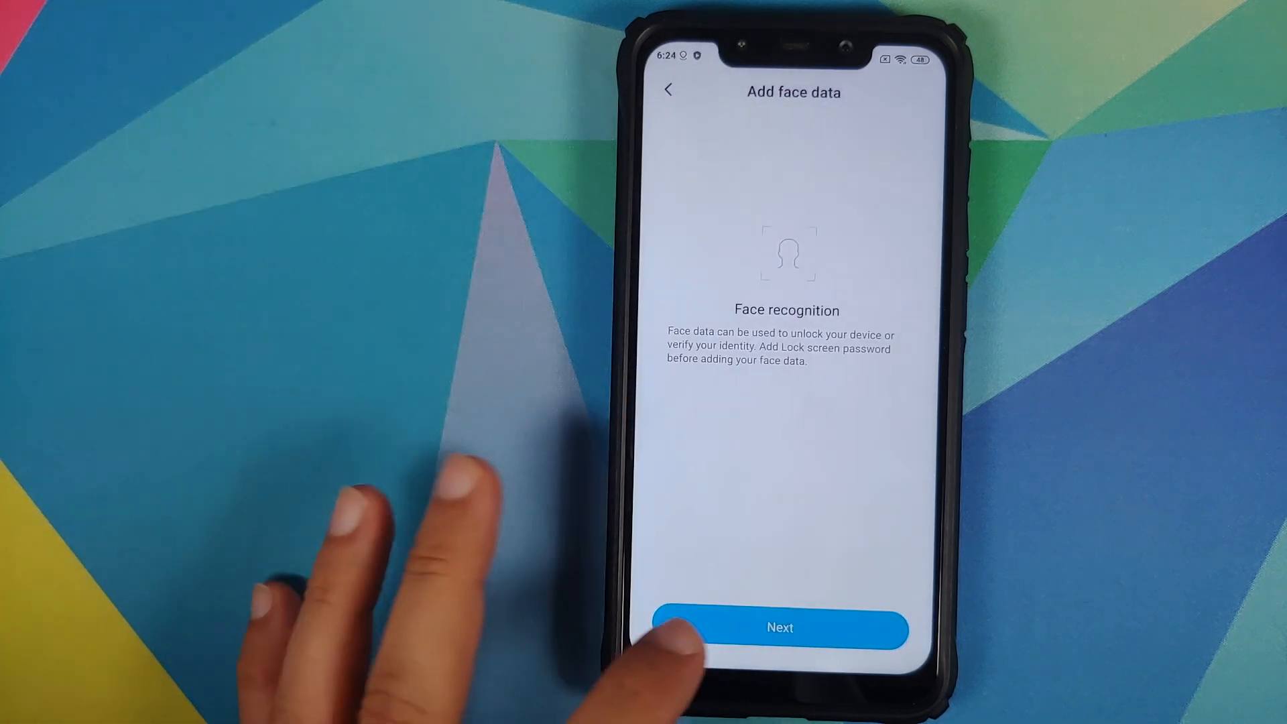